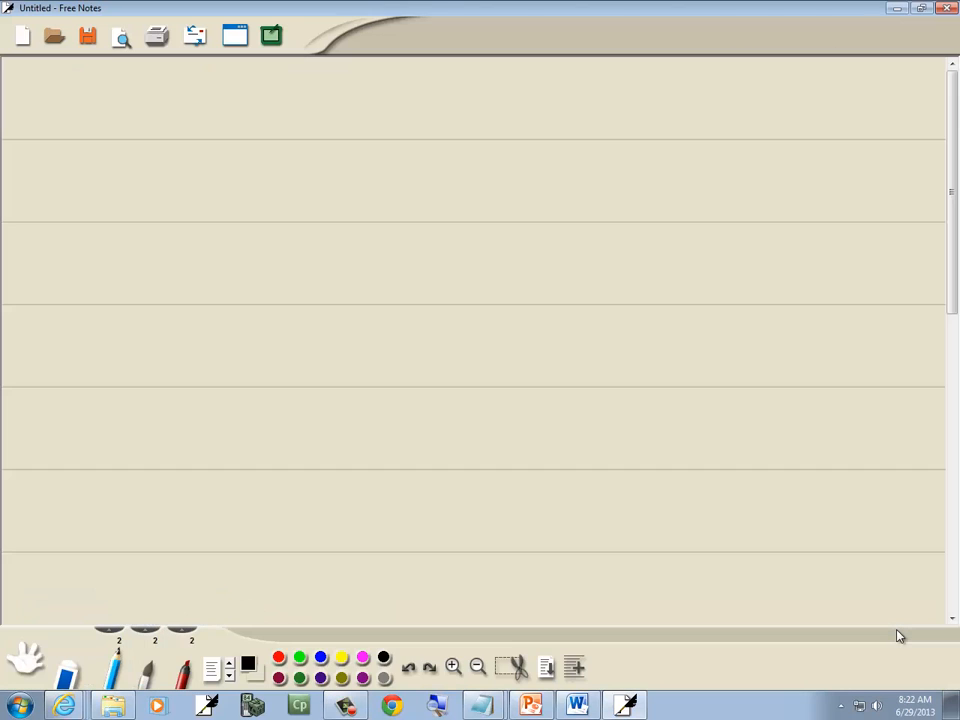
- Handwrite f(x) = 3/x on the top line and g(x) = 3/x beside it
{"action": "left_click", "coordinate": [72, 120]}
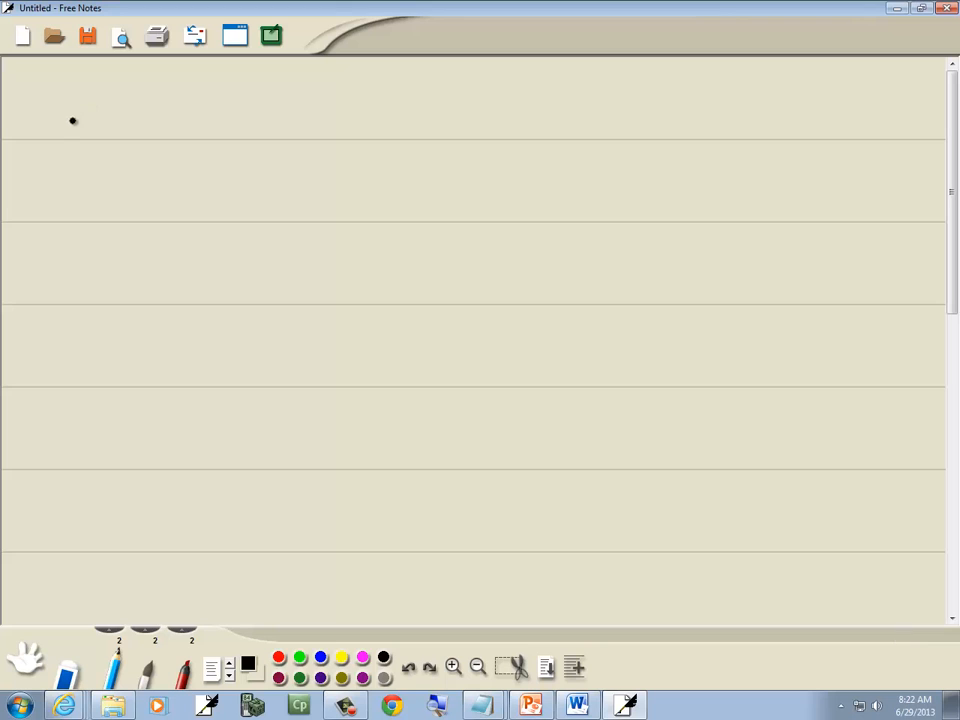
{"action": "left_click_drag", "start_coordinate": [60, 105], "coordinate": [155, 100]}
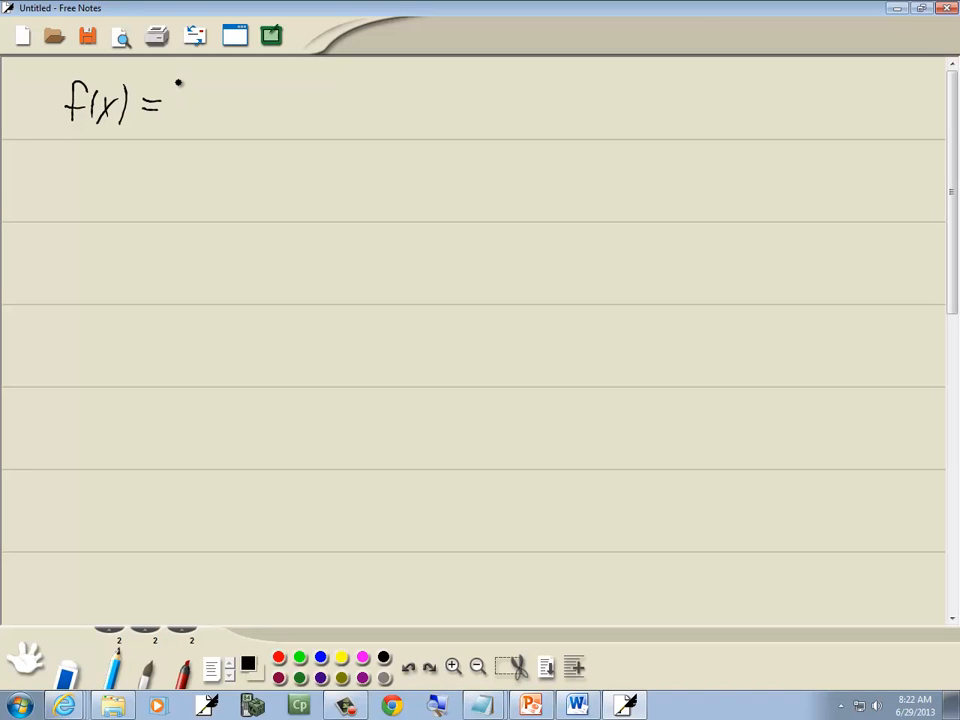
{"action": "left_click_drag", "start_coordinate": [178, 95], "coordinate": [190, 125]}
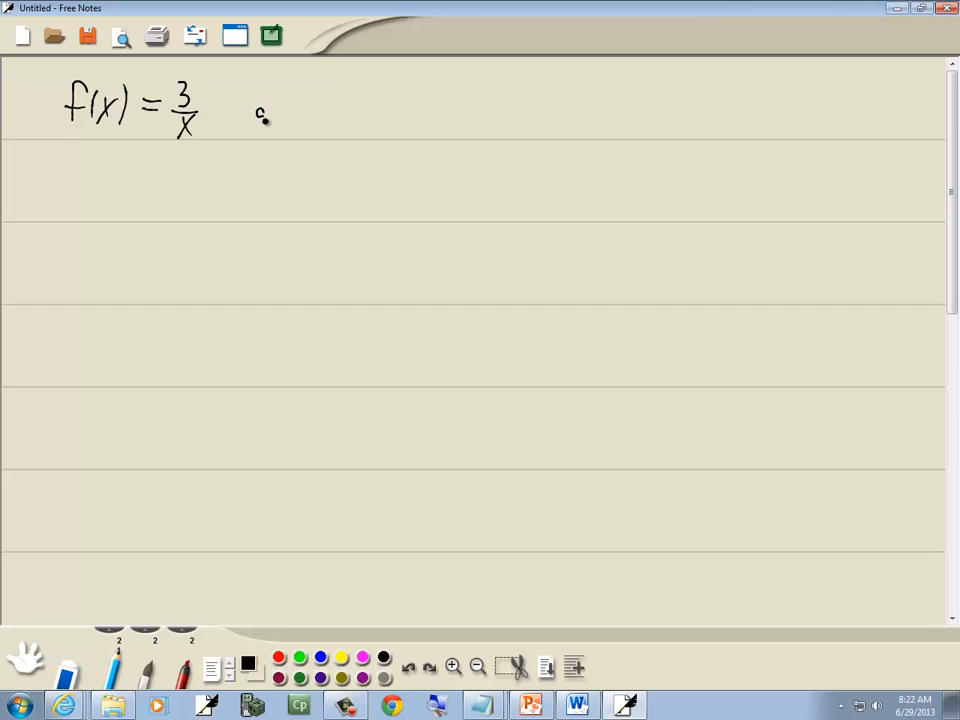
{"action": "left_click_drag", "start_coordinate": [250, 110], "coordinate": [330, 110]}
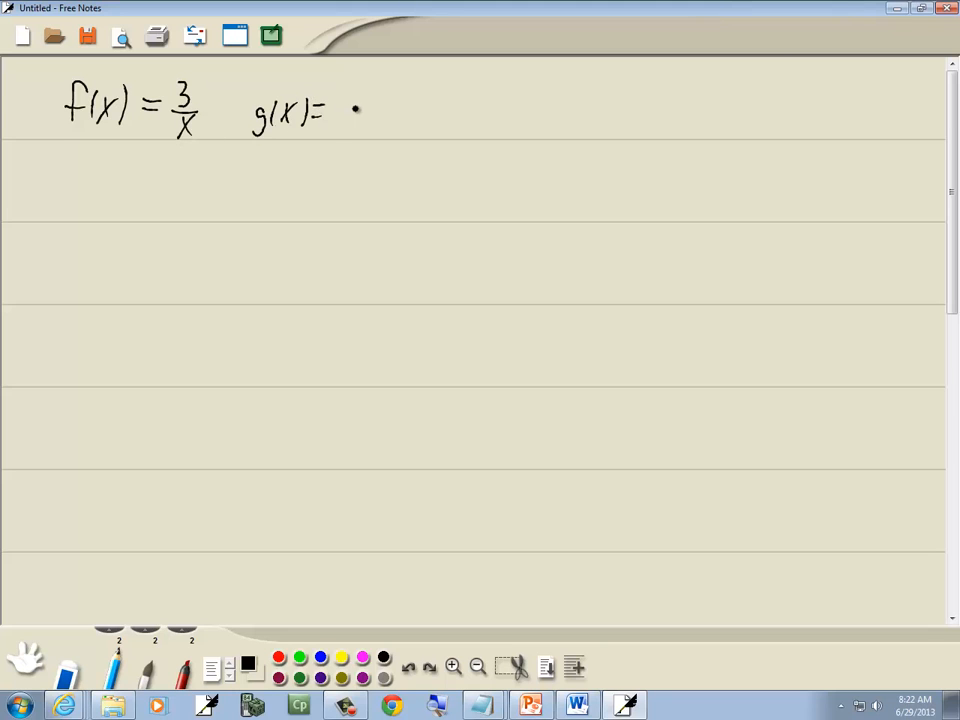
{"action": "left_click_drag", "start_coordinate": [352, 110], "coordinate": [362, 118]}
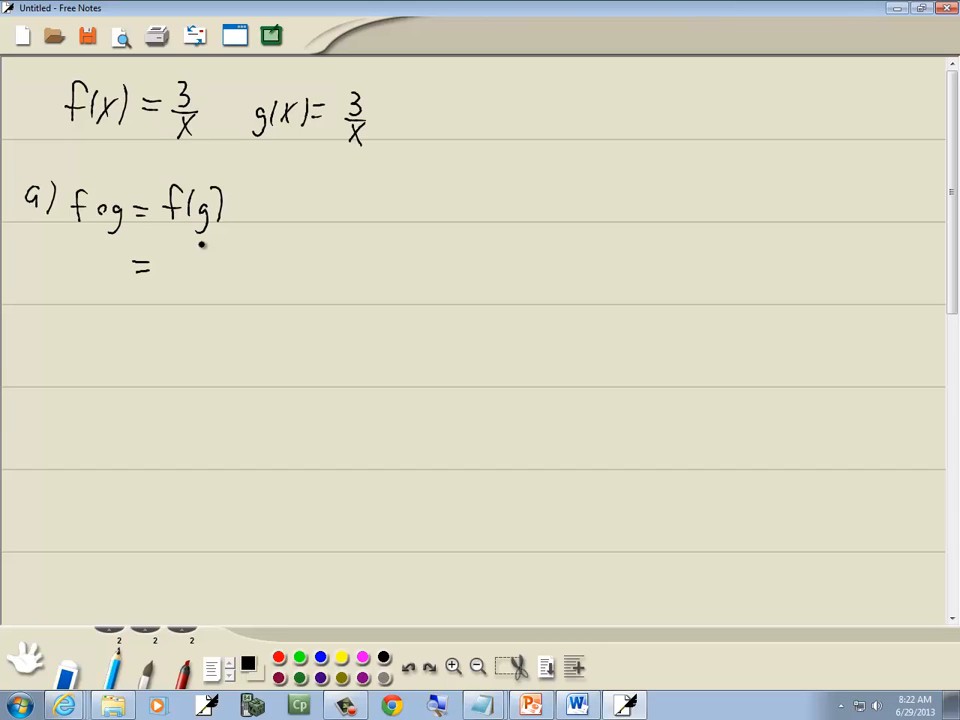
- Write f(g) as 3 over empty parentheses, then underline g and fill in 3/x in red
{"action": "left_click_drag", "start_coordinate": [185, 260], "coordinate": [240, 283]}
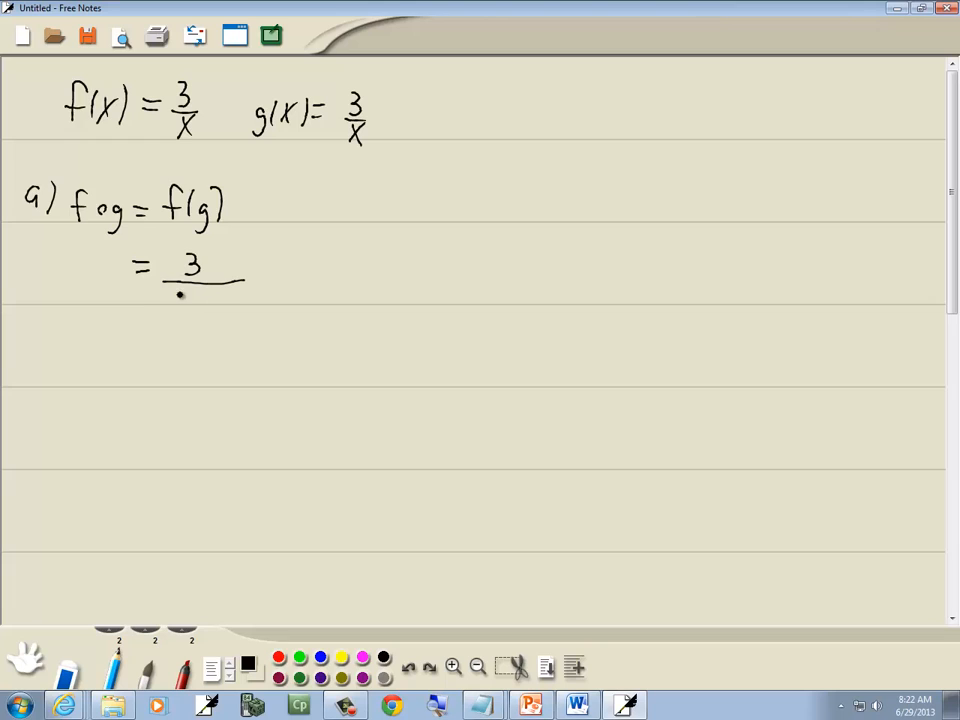
{"action": "left_click_drag", "start_coordinate": [180, 300], "coordinate": [230, 340]}
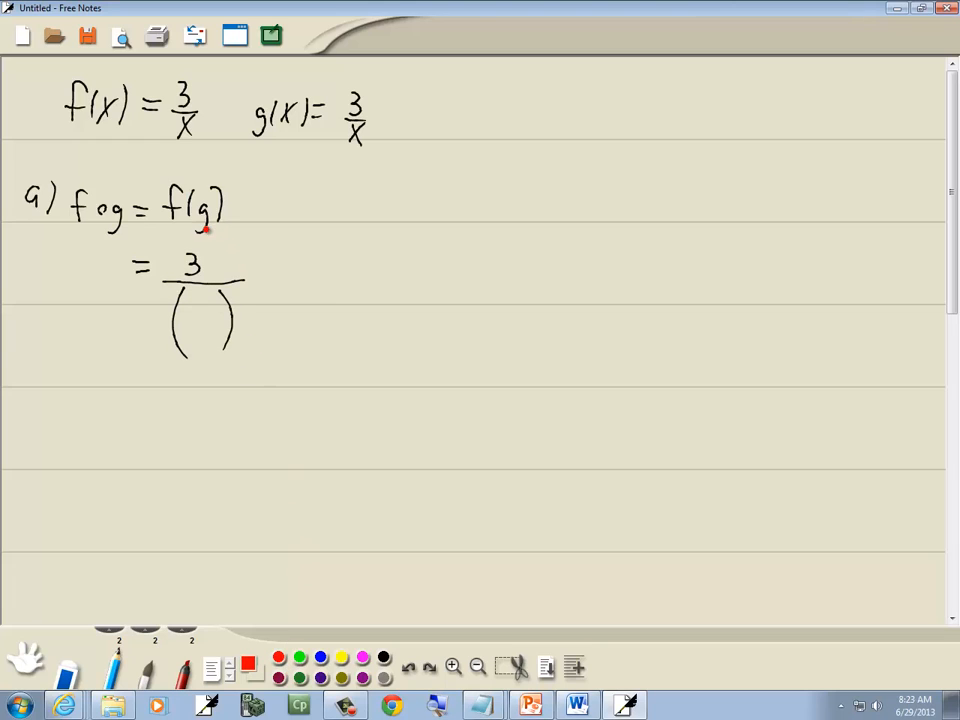
{"action": "left_click_drag", "start_coordinate": [180, 238], "coordinate": [210, 238]}
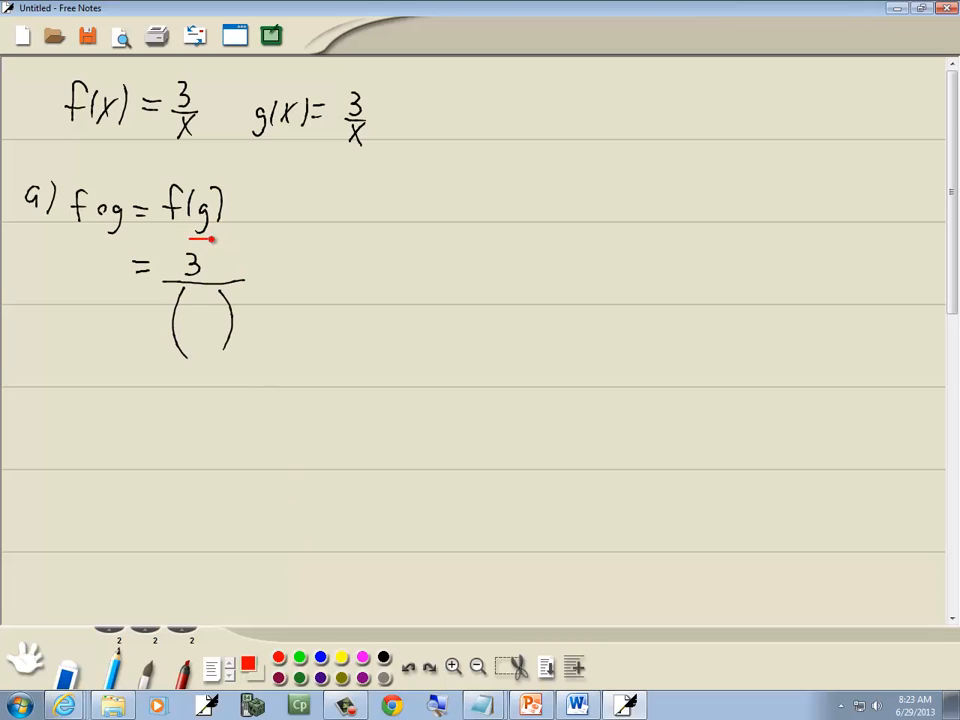
{"action": "left_click_drag", "start_coordinate": [198, 238], "coordinate": [225, 348]}
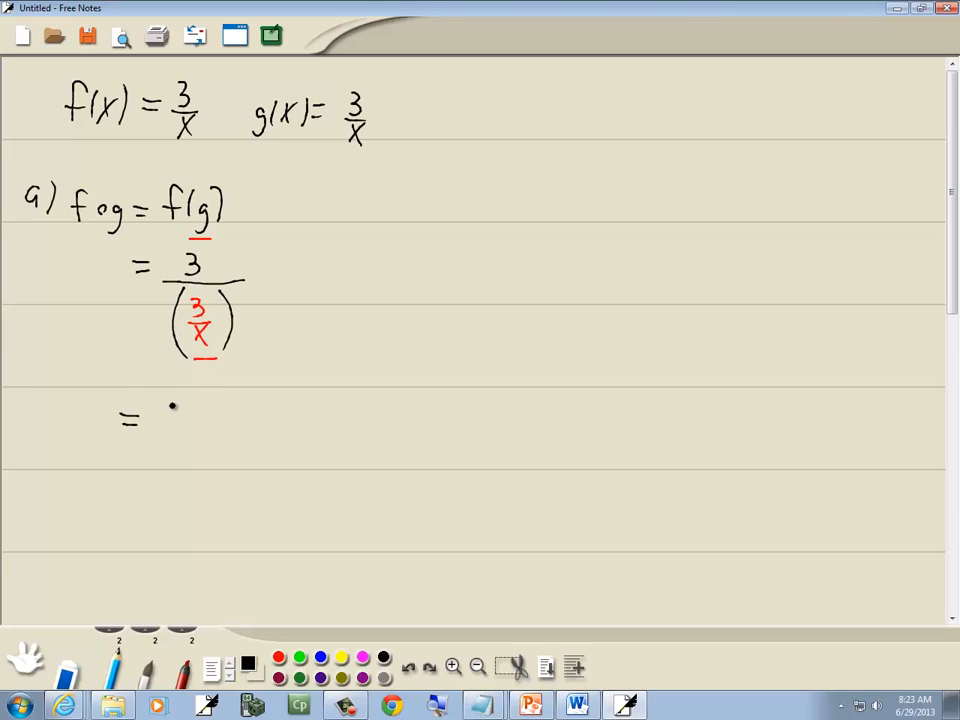
- Multiply the denominator by x, write 3x/3 simplifying to x, and label part b)
{"action": "type", "text": "3X"}
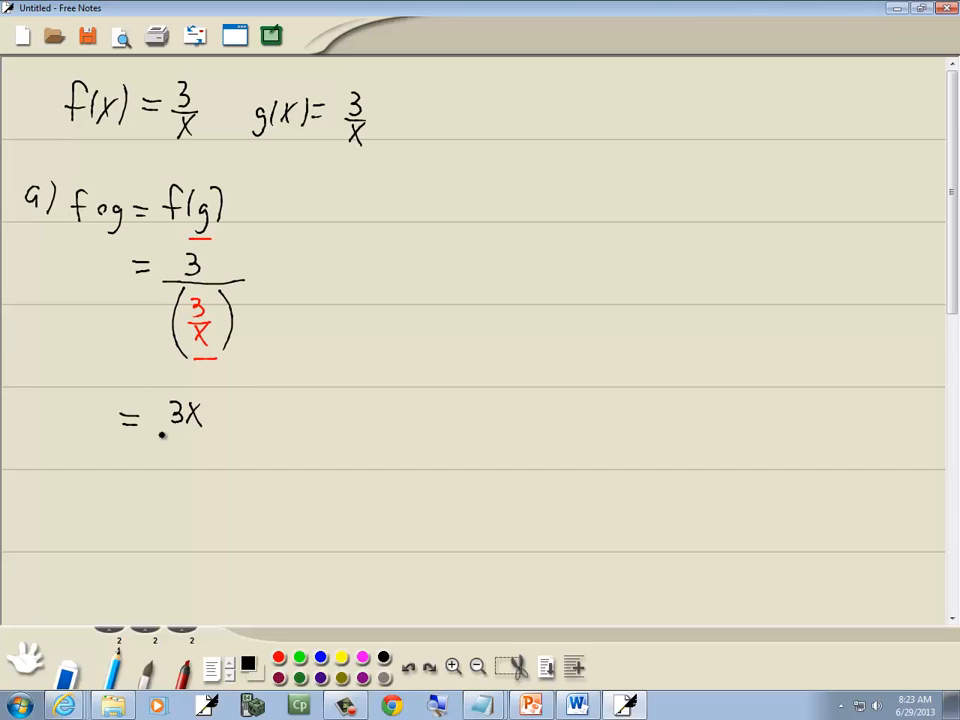
{"action": "left_click_drag", "start_coordinate": [150, 438], "coordinate": [210, 500]}
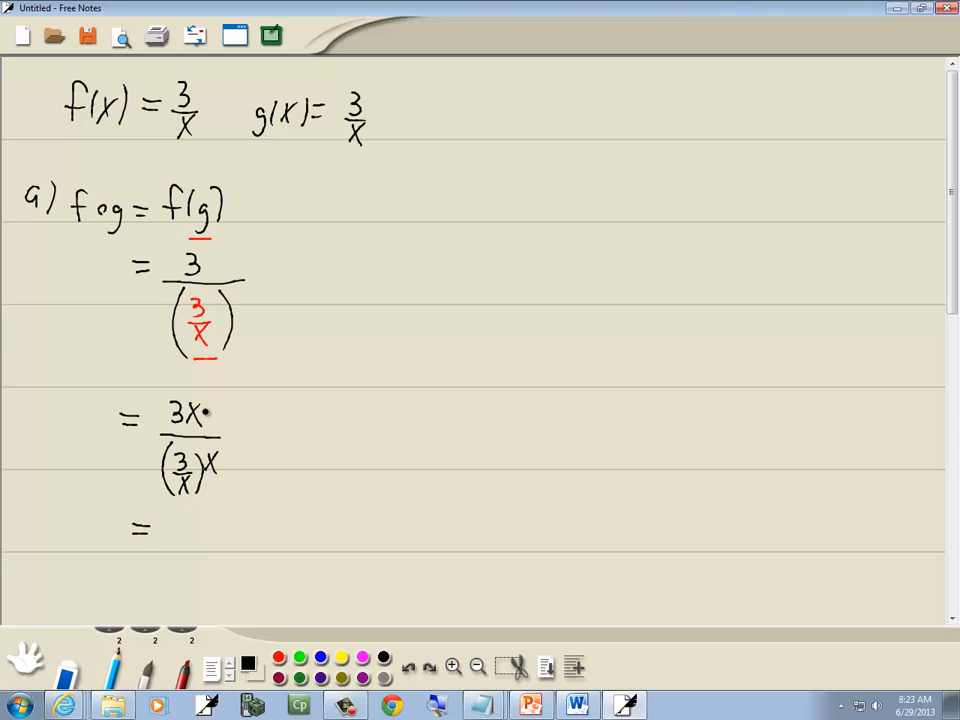
{"action": "type", "text": "3X"}
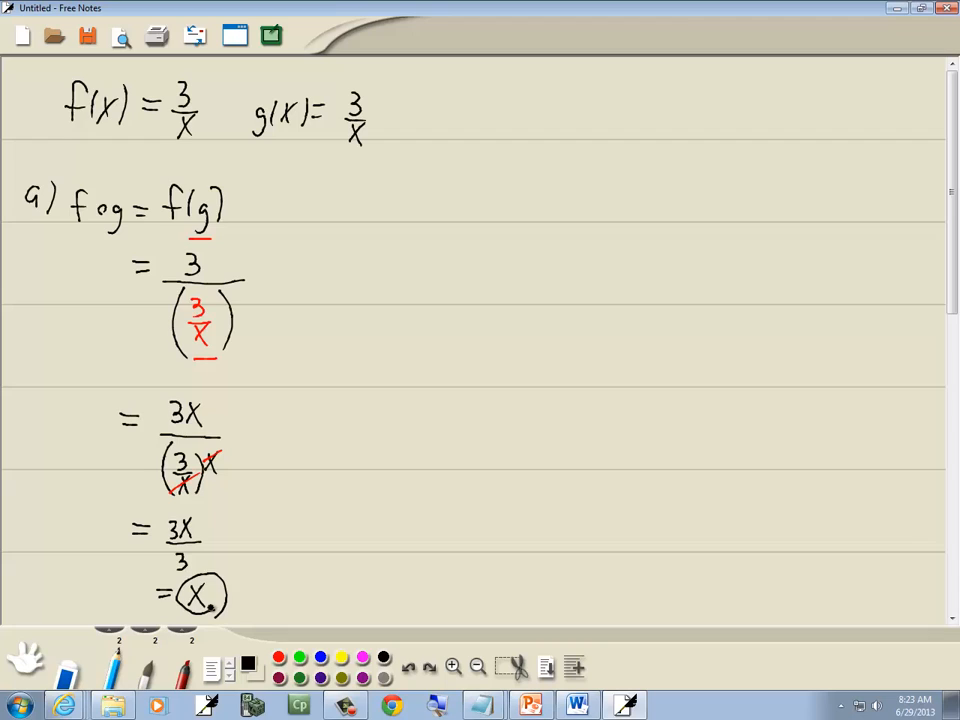
{"action": "type", "text": "b"}
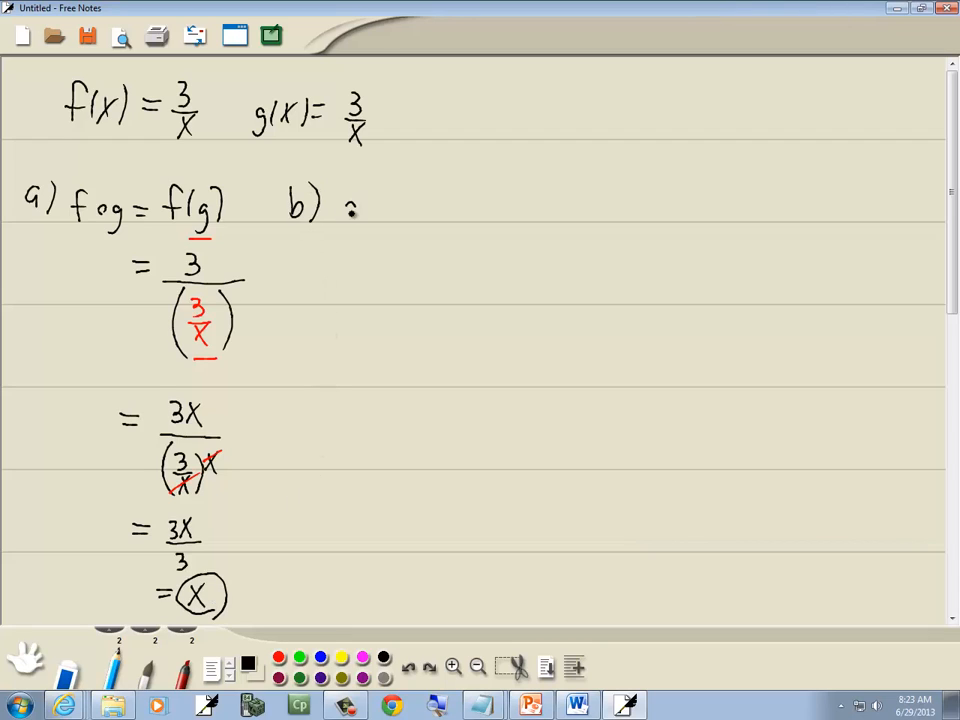
- Write g∘f = g(f) = 3/(3/x), reduce it to x, and circle x
{"action": "type", "text": "gof = g(f"}
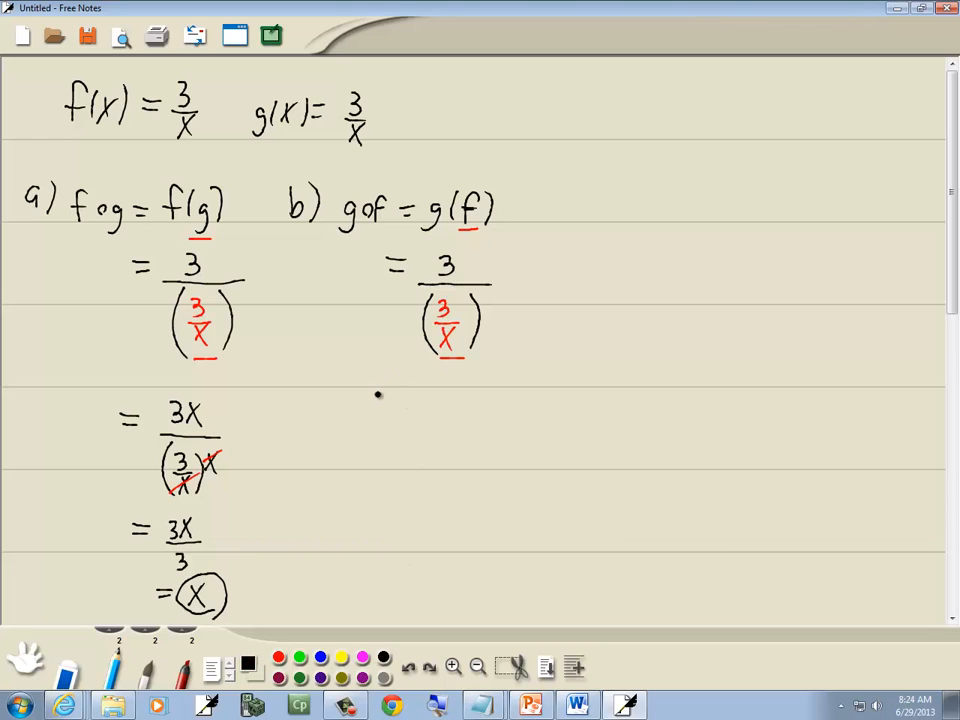
{"action": "left_click", "coordinate": [385, 405]}
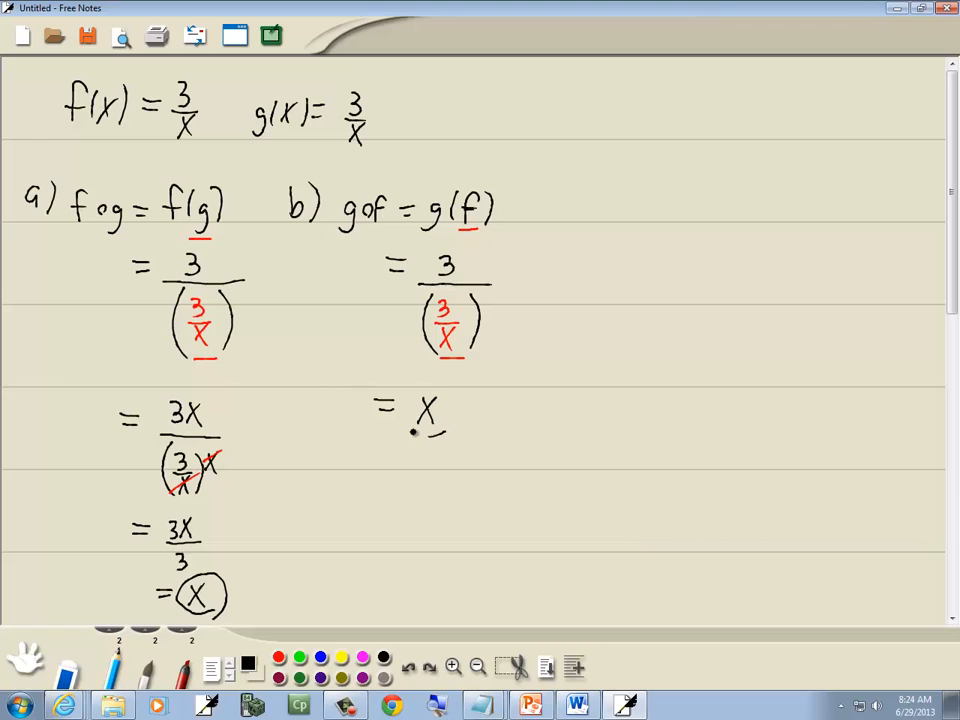
{"action": "left_click_drag", "start_coordinate": [410, 430], "coordinate": [450, 400]}
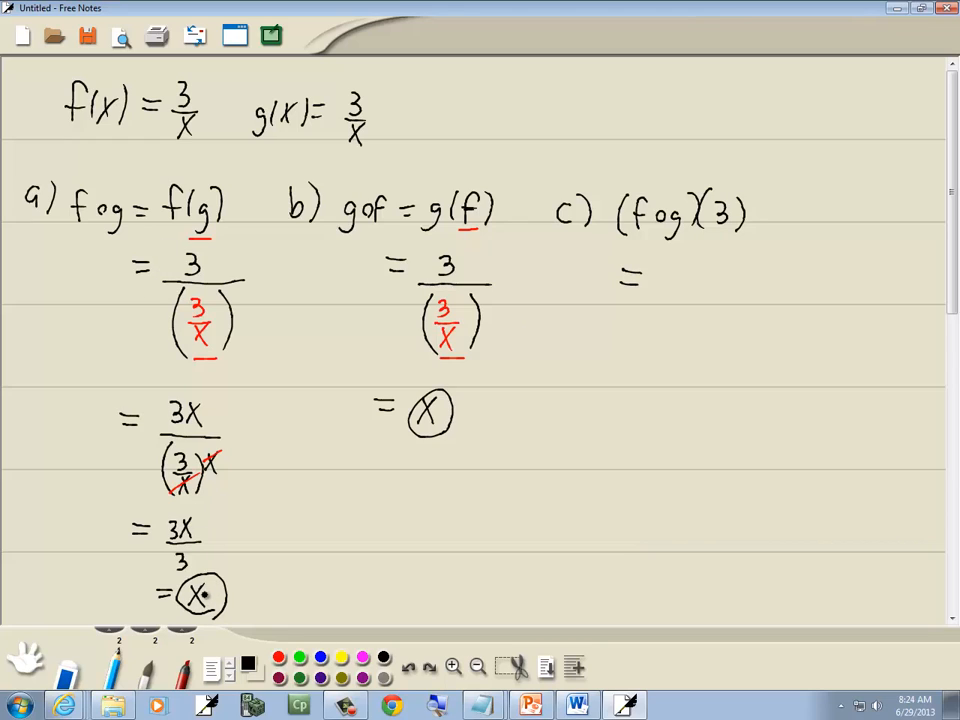
- Write 3 as the result of (f∘g)(3) and circle it
{"action": "left_click", "coordinate": [670, 270]}
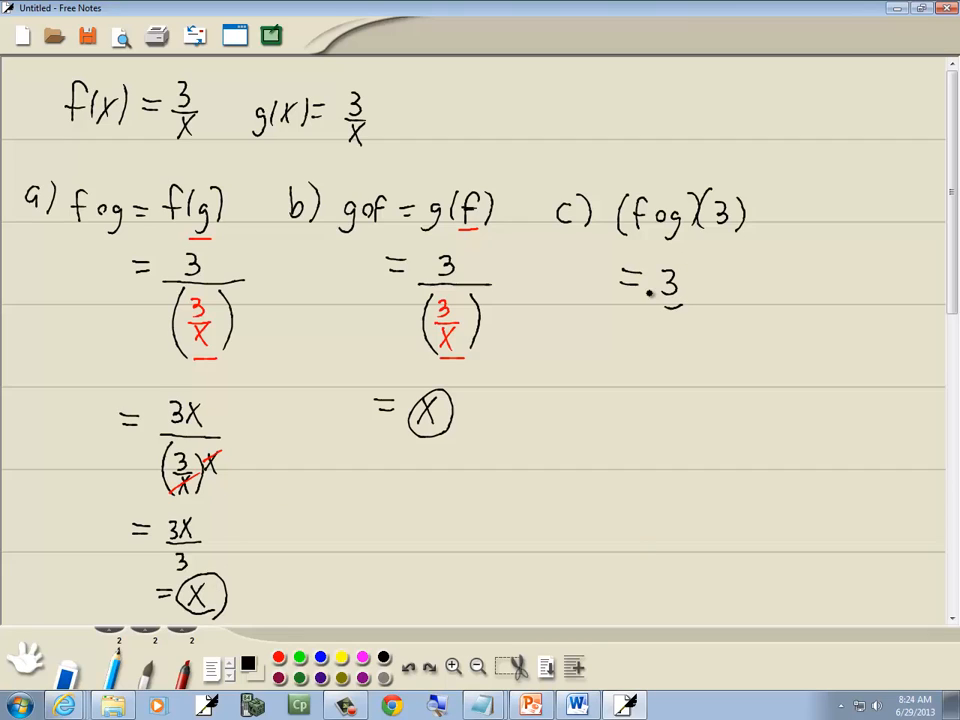
{"action": "left_click_drag", "start_coordinate": [648, 275], "coordinate": [690, 300]}
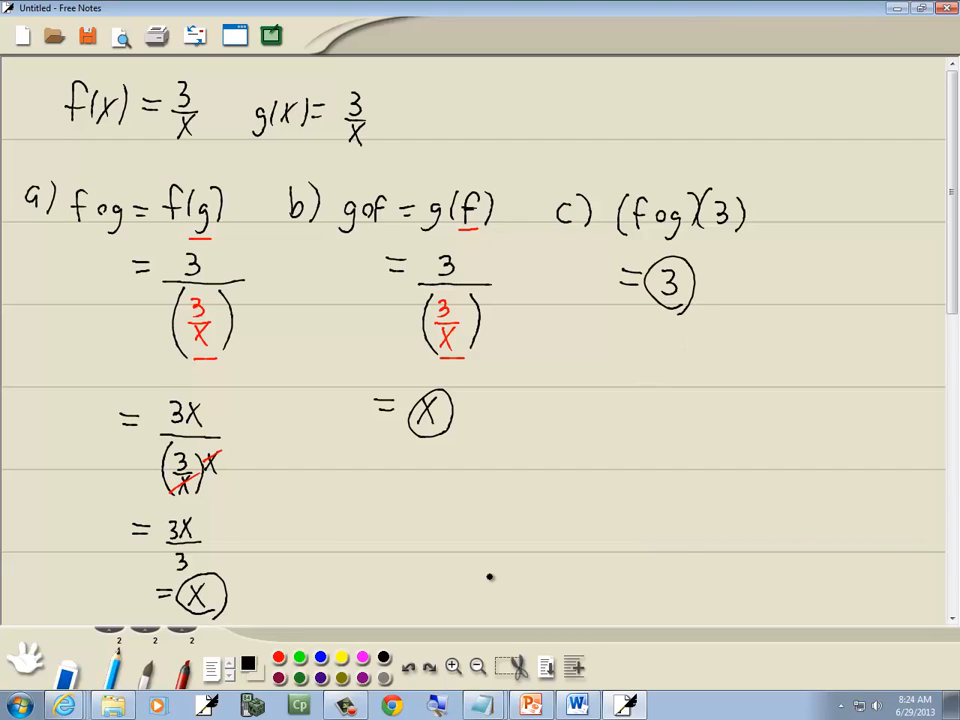